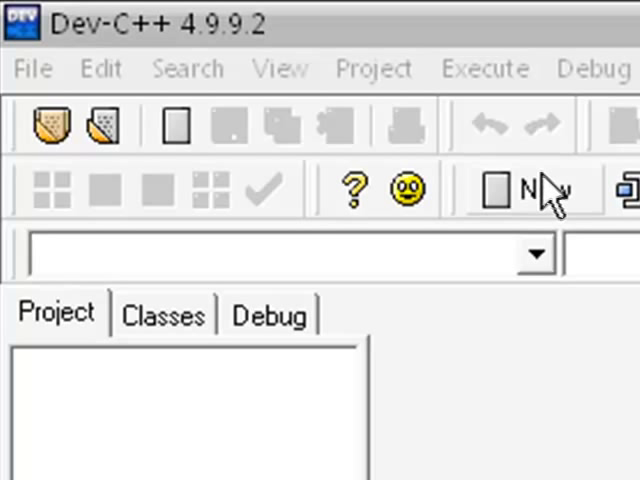
mouse_move(548, 410)
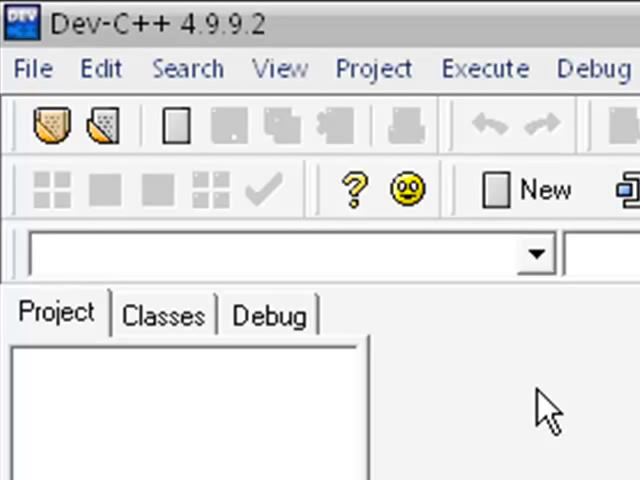
Step: Start a new source file and declare char alphabet[3][5] = { above main
left_click(528, 190)
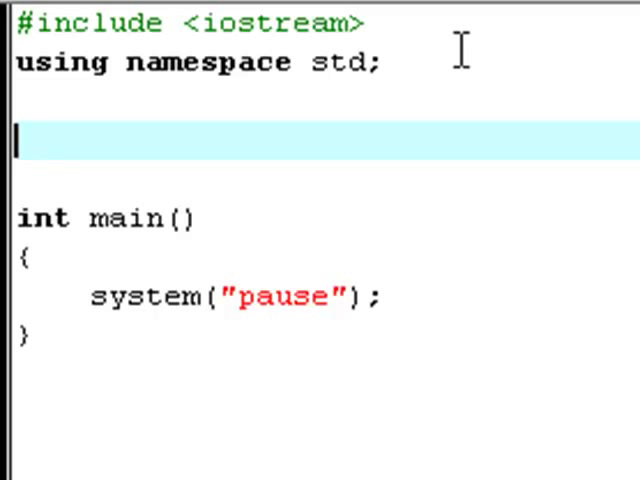
type("char")
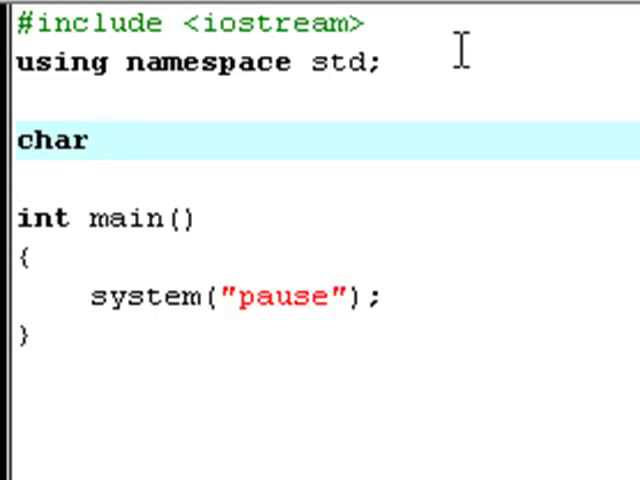
type("alp")
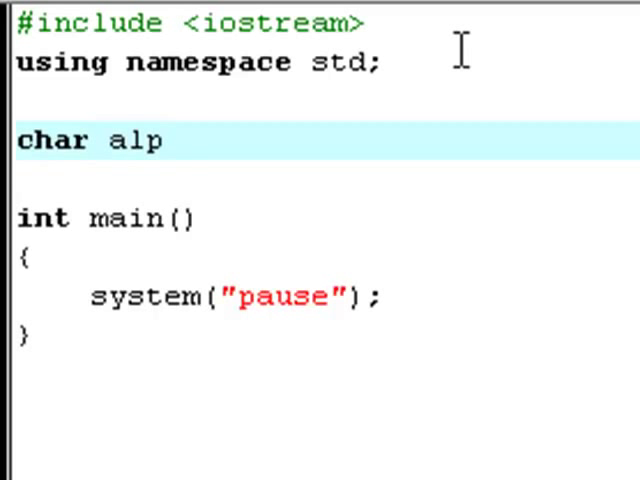
type("habet")
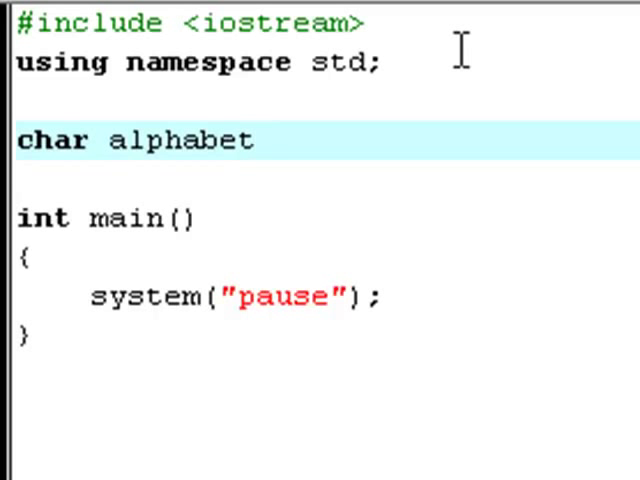
type("[")
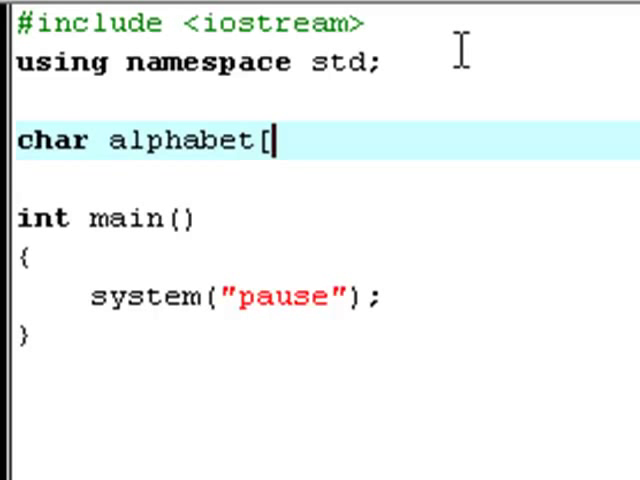
type("3")
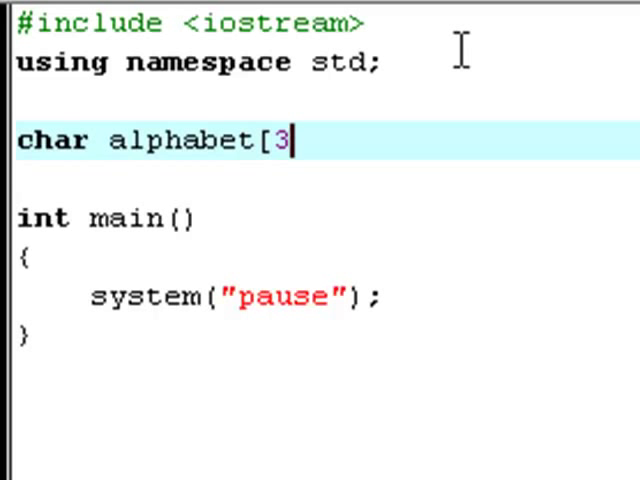
type("][")
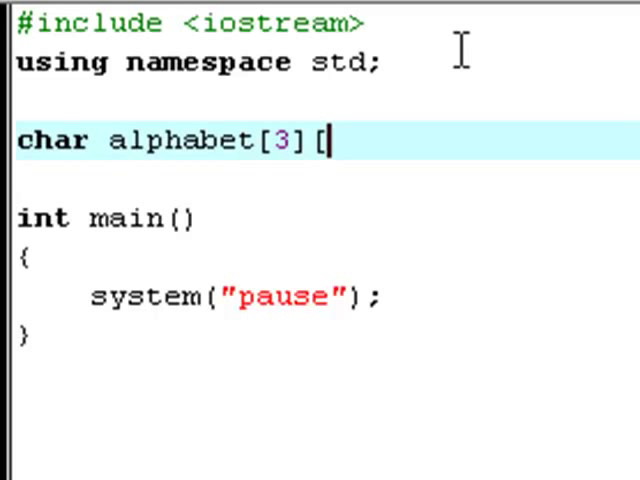
type("5] =")
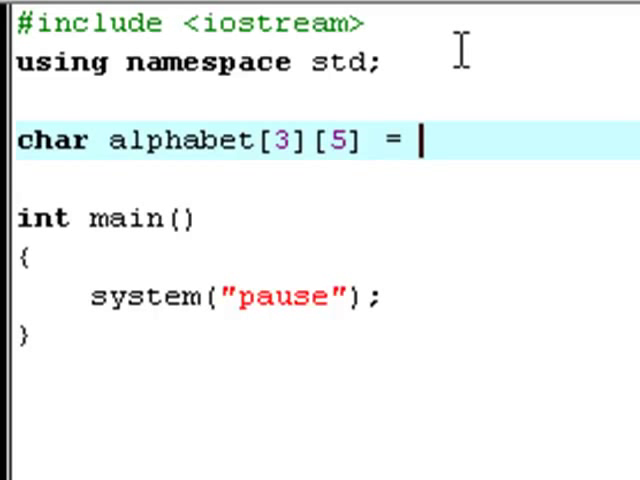
type("{")
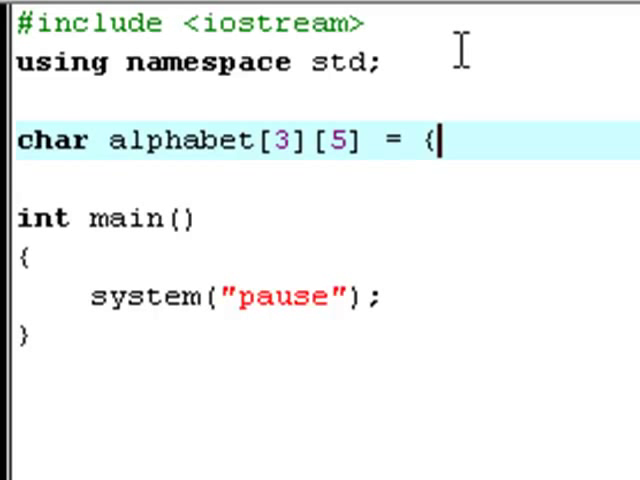
Step: Fill the array's first row with 'a', 'b', 'c', 'd', 'e'
type("{'")
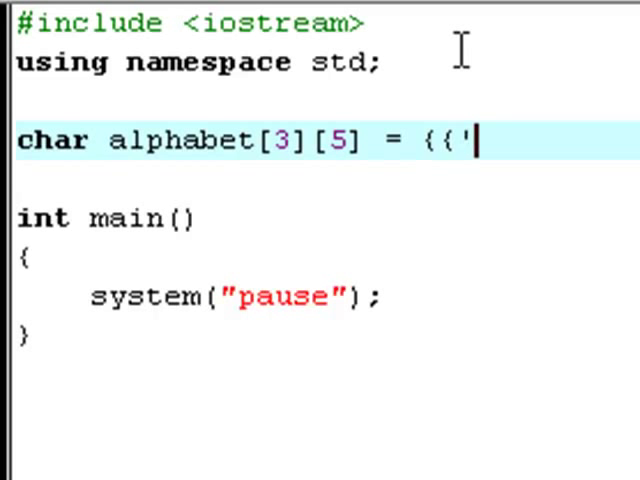
type("a',")
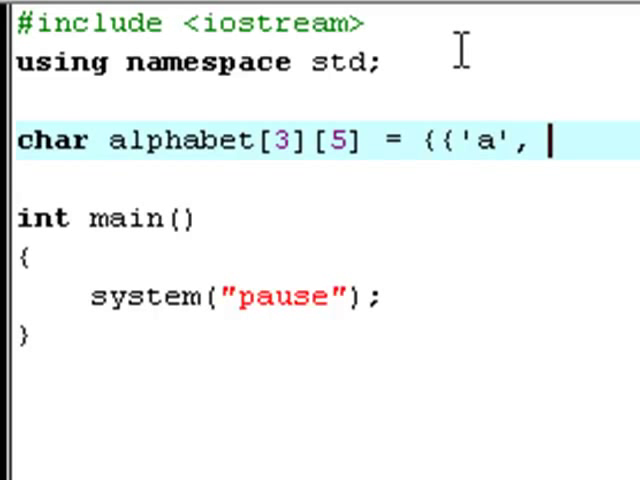
type("'b")
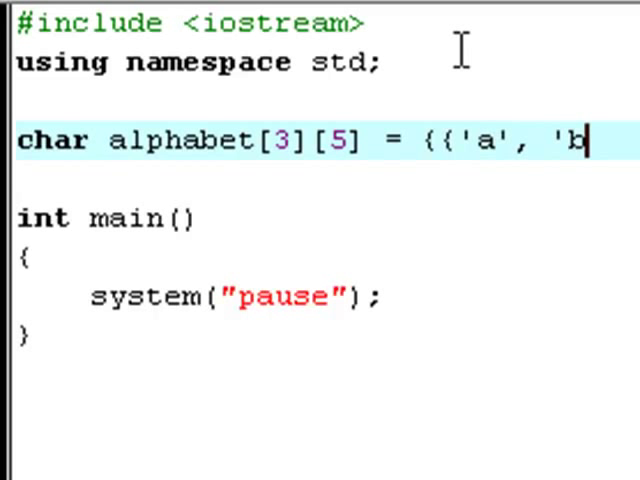
type("',")
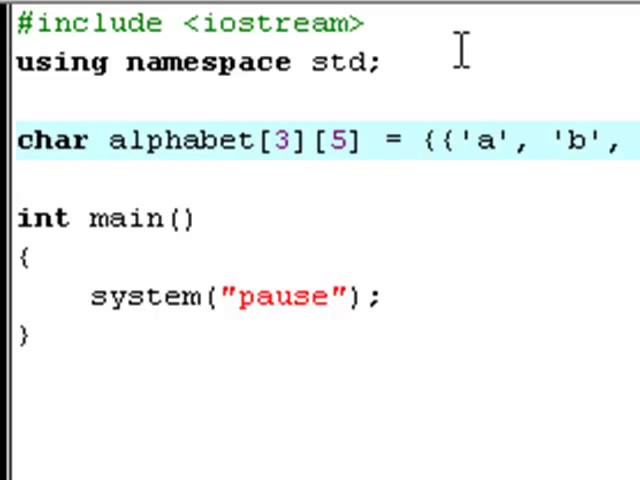
type("'c'")
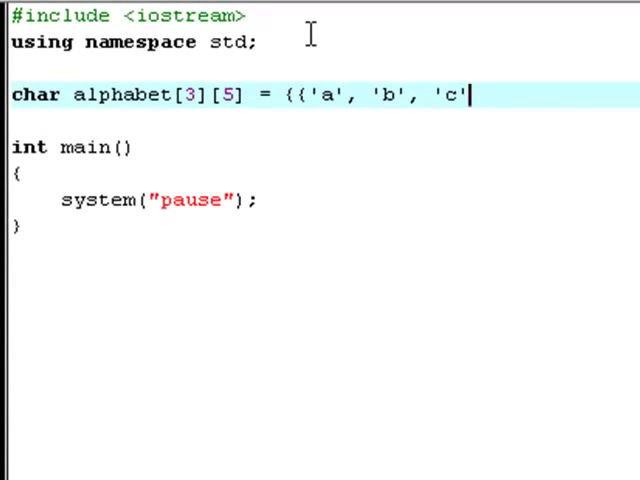
type(", d")
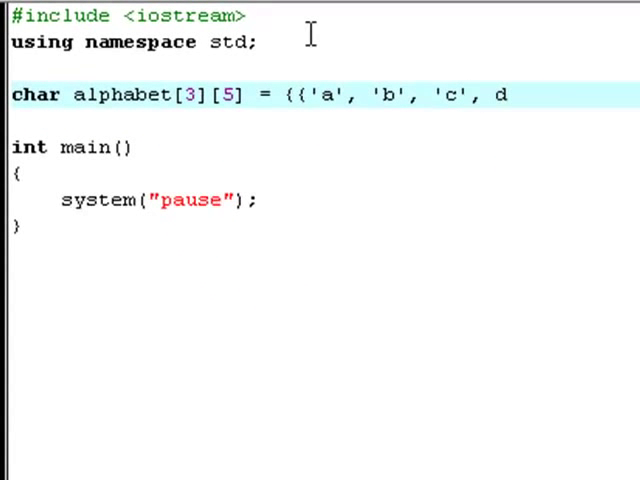
type("'d'")
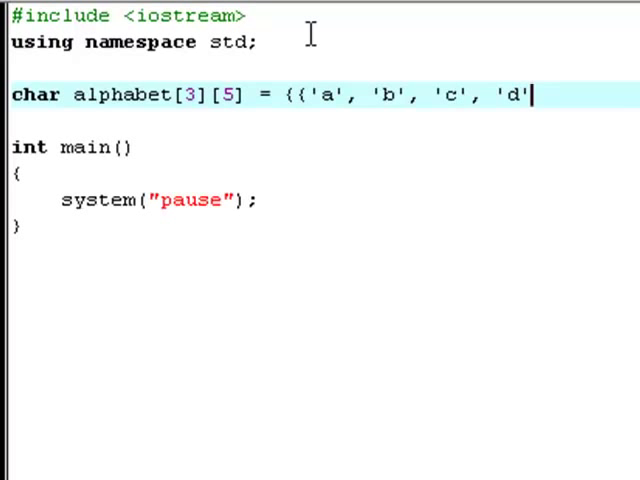
type(", 'e'")
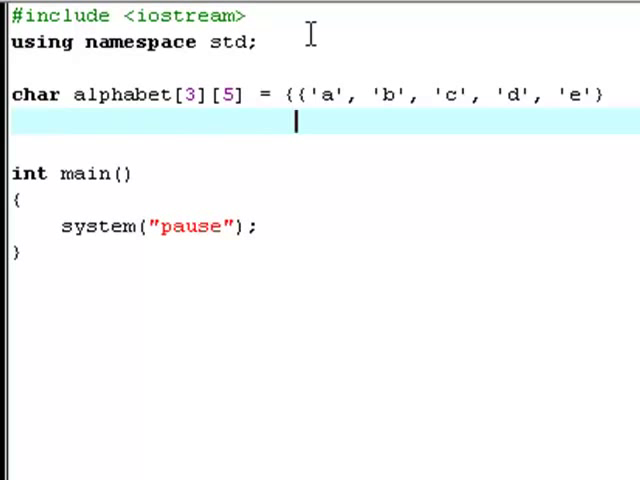
Step: Begin the second row with an opening brace aligned under the first row
type("{")
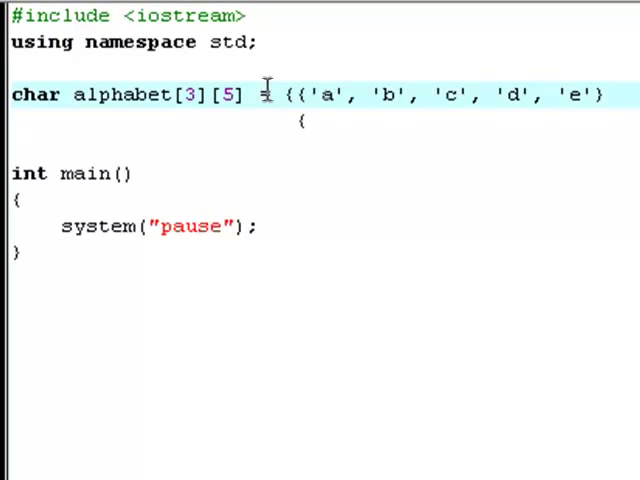
Step: Enter the second row's letters 'f', 'g', 'h', 'i' and start the next entry
double_click(228, 96)
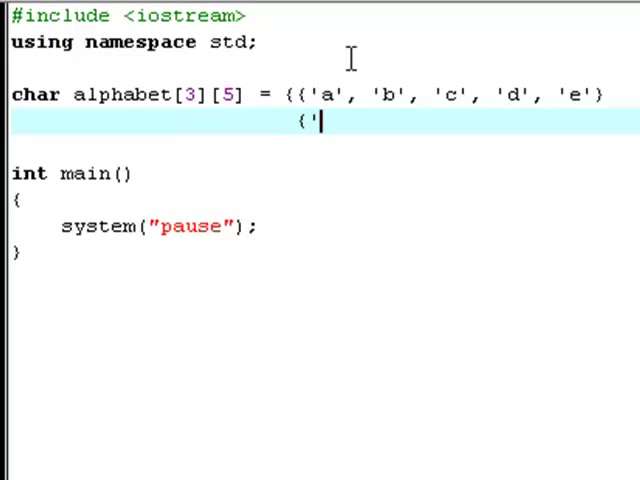
type("f'")
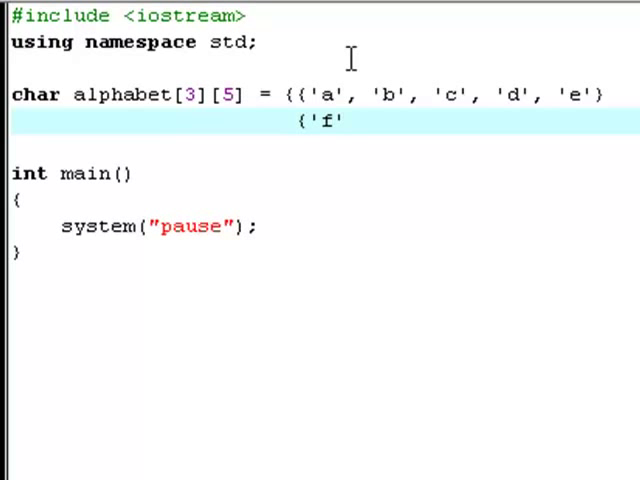
type(",")
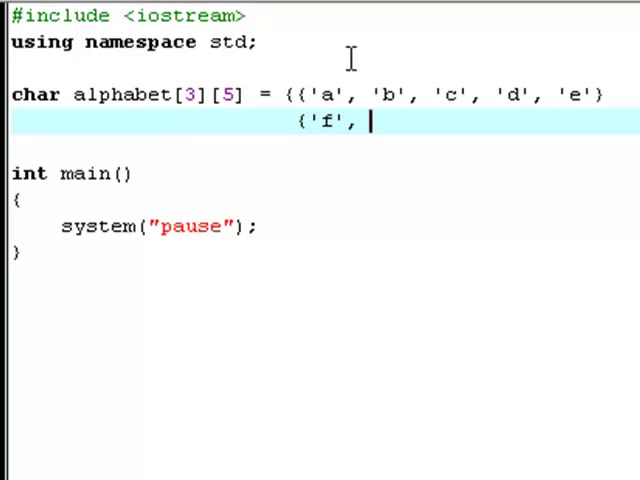
type("'g', 'h'")
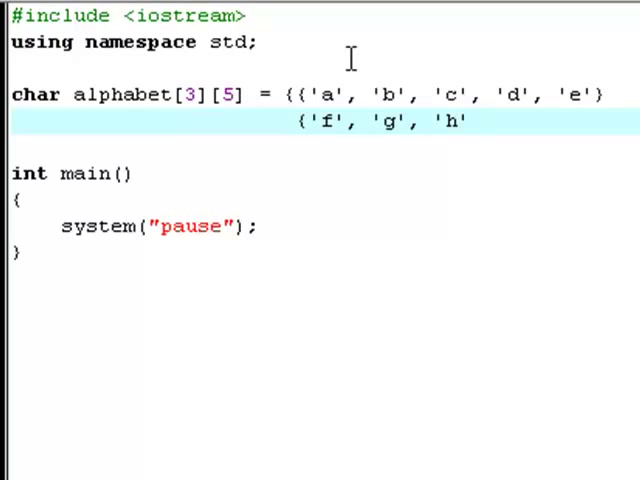
type(",")
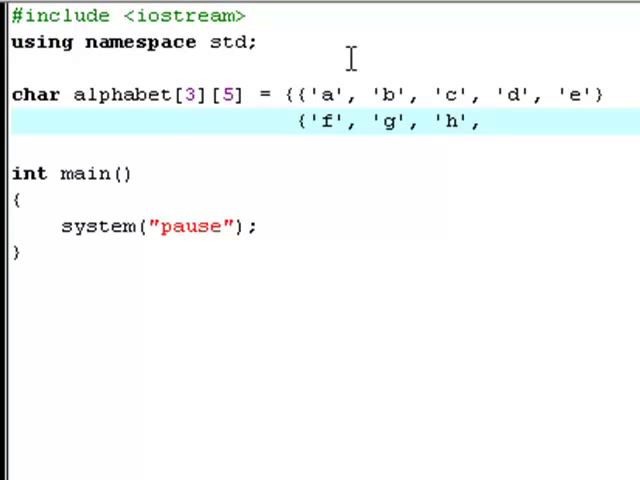
type("'i'")
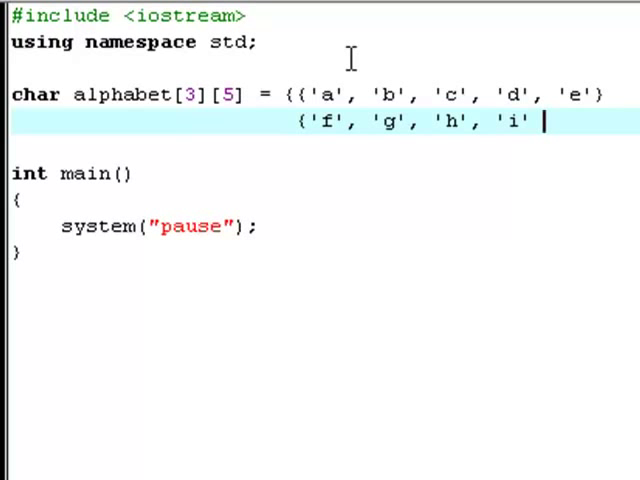
type(",")
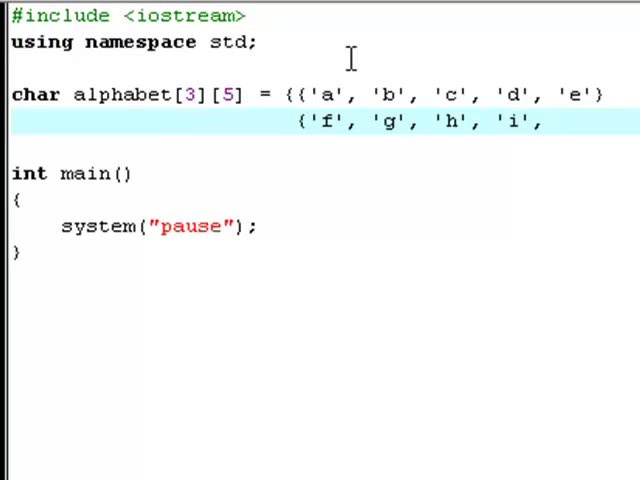
type("'k'")
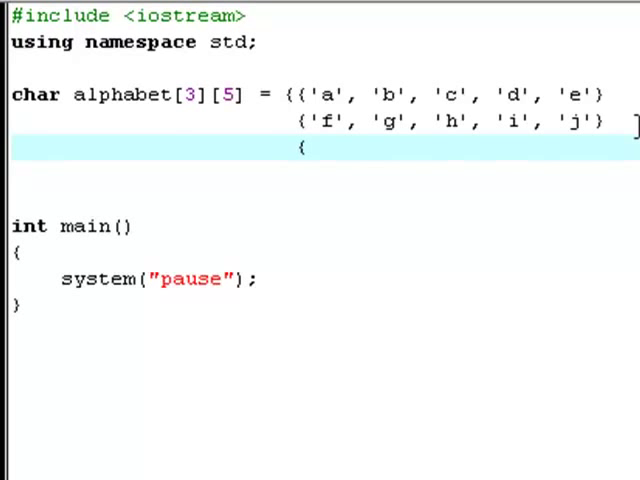
Step: Fill the third row with 'k', 'l', 'm', 'n', 'o' and close the initializer with };
type("'")
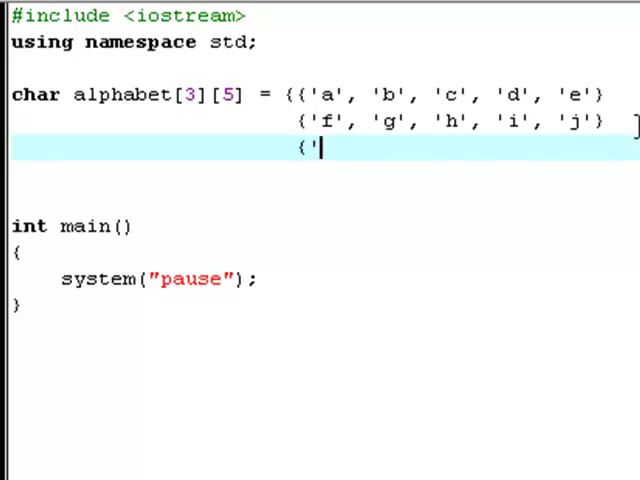
type("k")
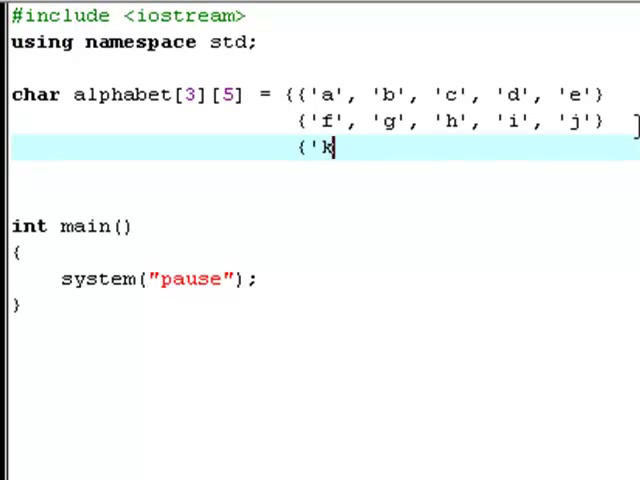
type("',")
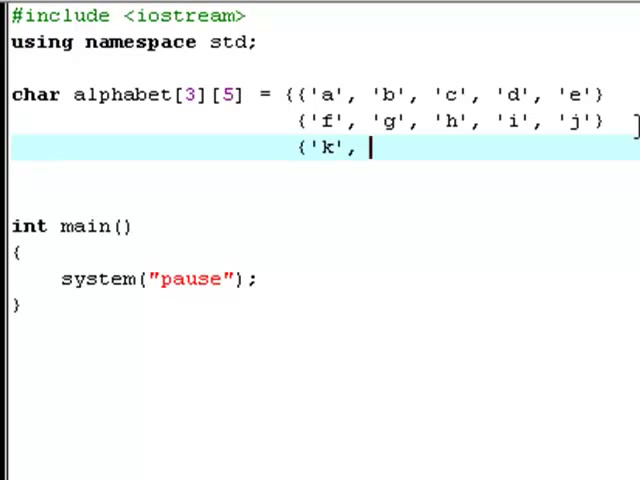
type("'l',")
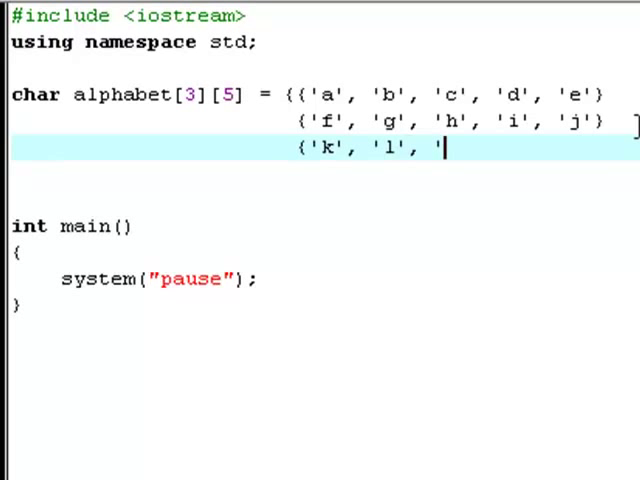
type("m'")
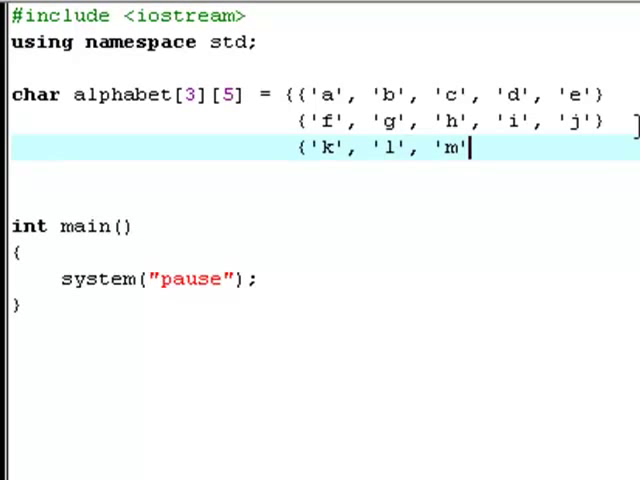
type(", 'n'")
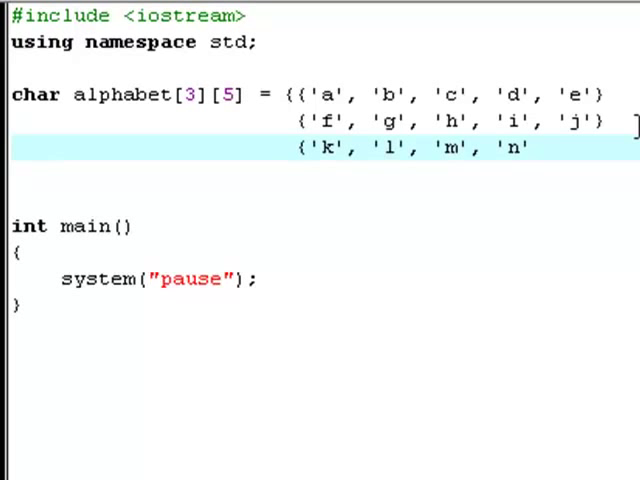
type(",")
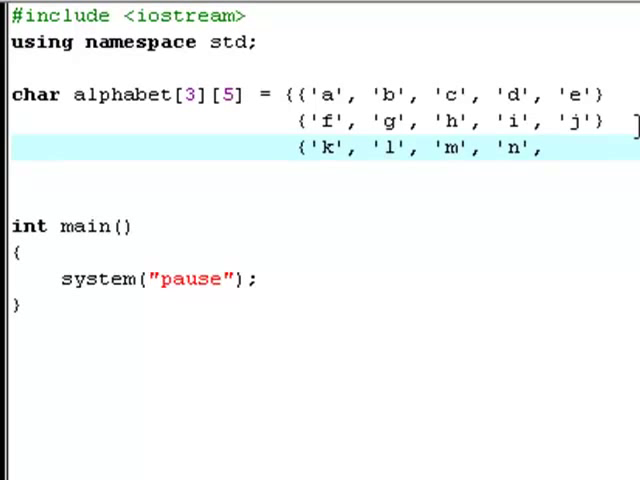
type("'p")
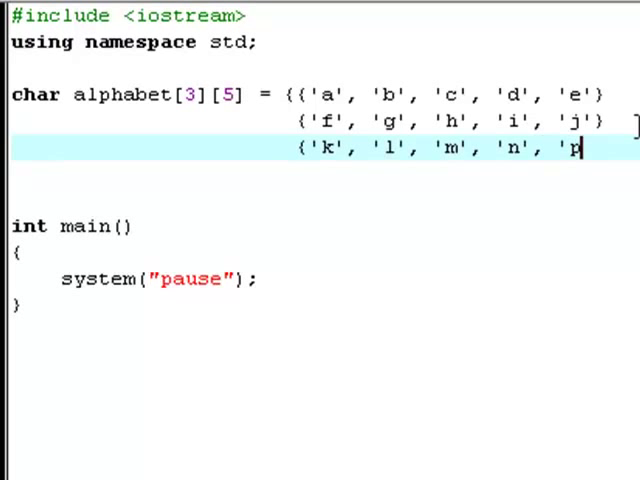
type("o'")
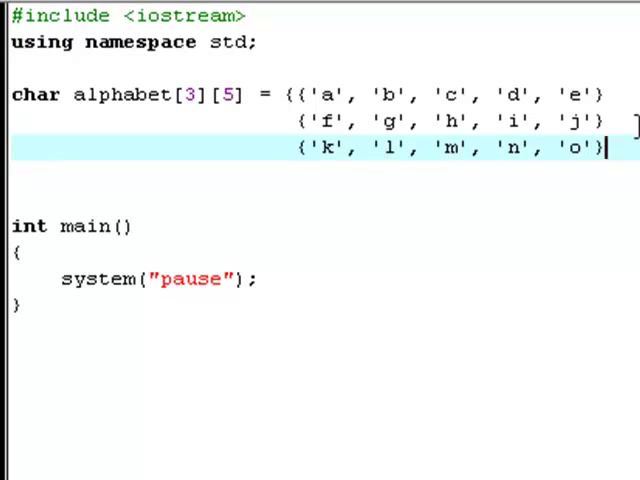
type("};")
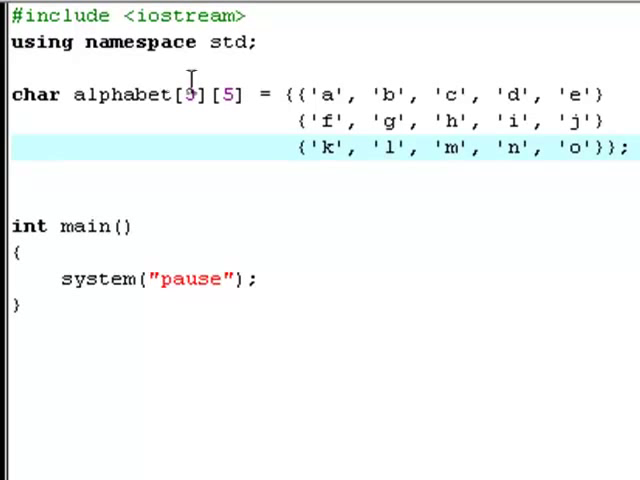
Step: Position inside main above the pause line to start a cout statement
type("3")
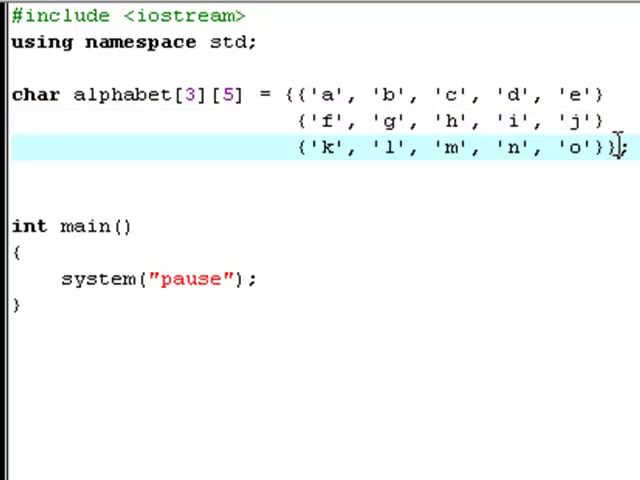
left_click(316, 96)
type("cout << al")
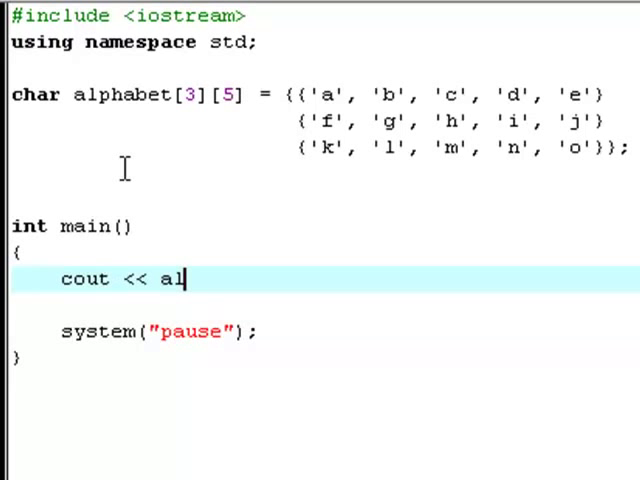
Step: Complete the statement as cout << alphabet[2][5] << endl;
type("phabet")
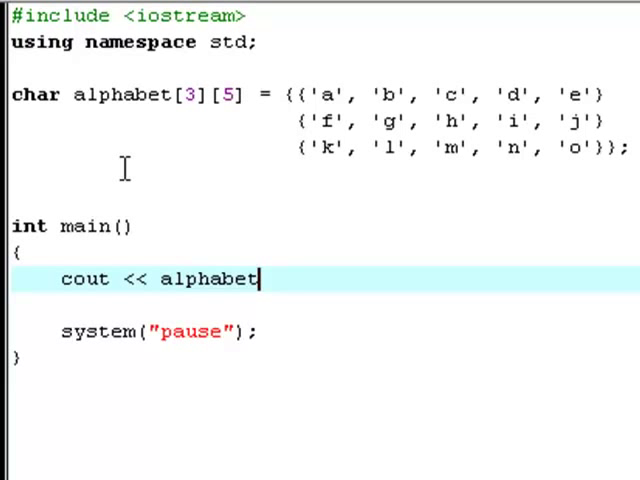
type("[")
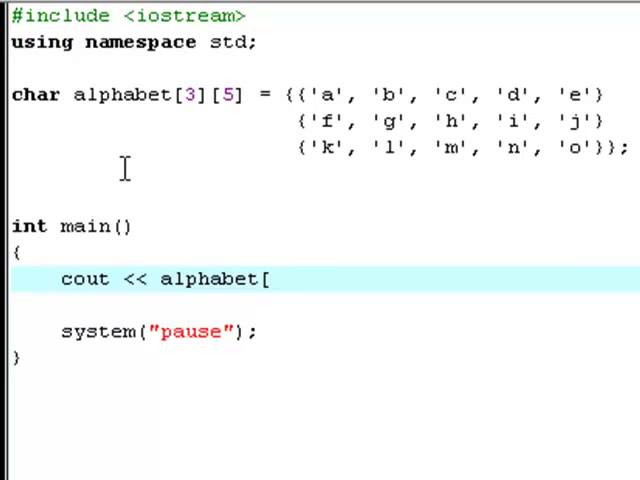
type("2][")
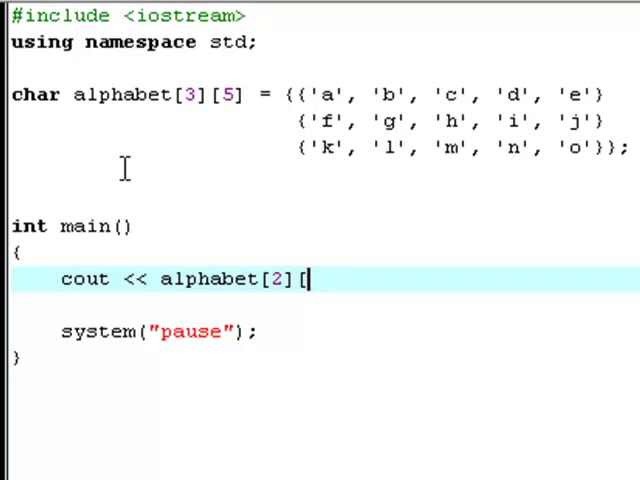
type("5] << endl;")
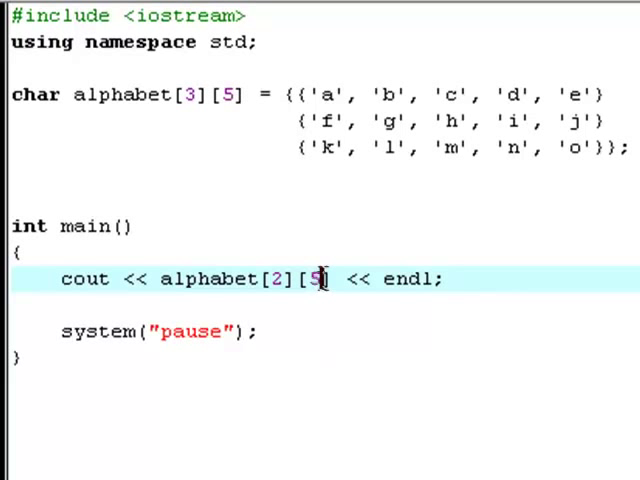
double_click(320, 280)
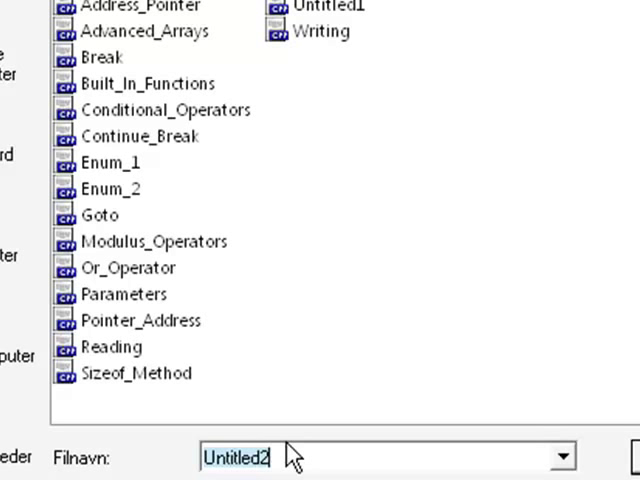
Step: Save the source file under the name Multidimensional_Arrays
type("Multidim")
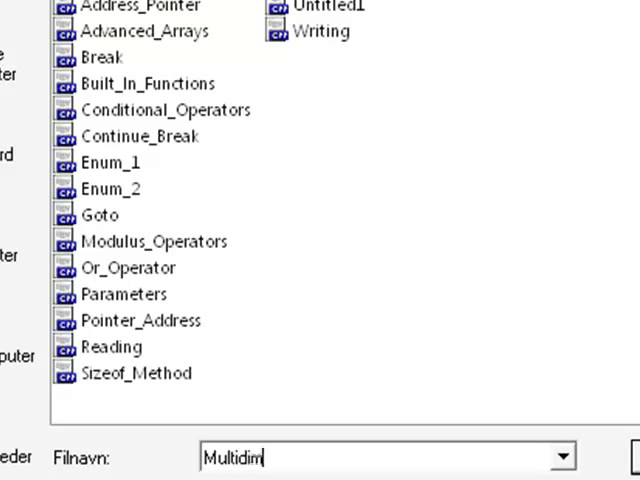
type("ensi")
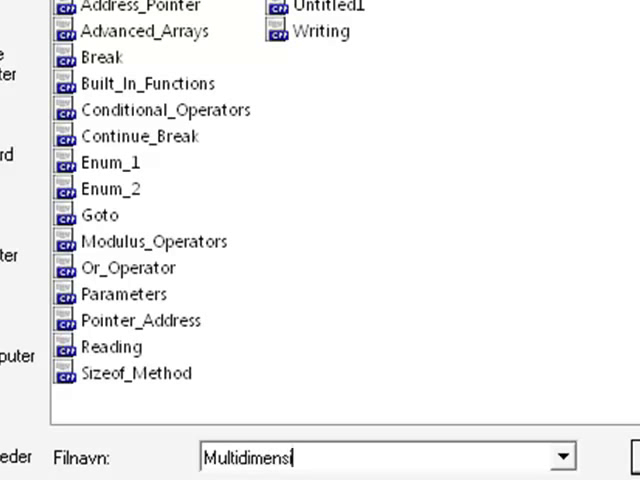
type("onal")
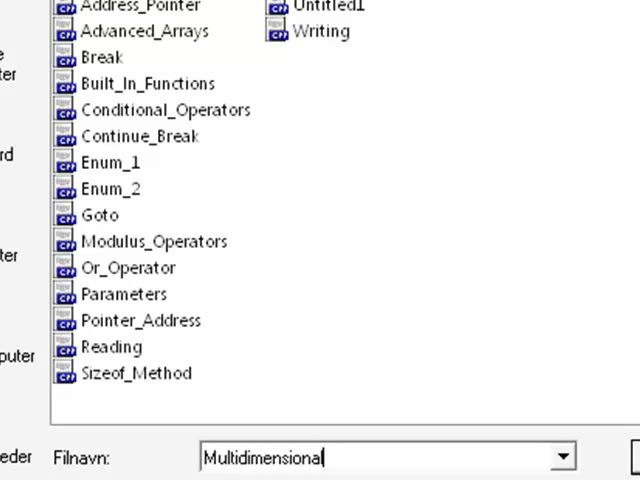
type("_Arra")
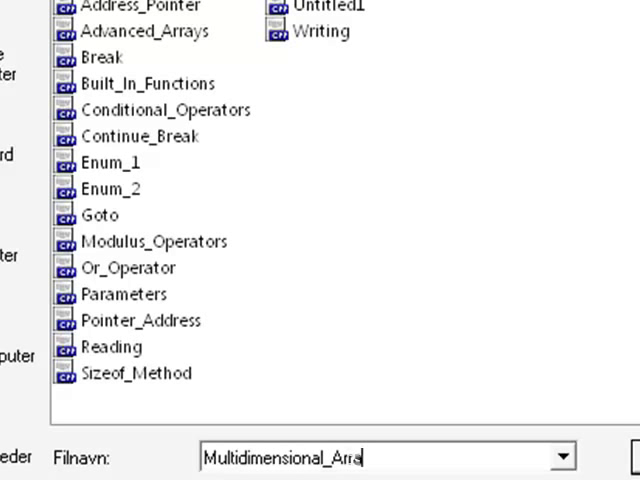
type("ys")
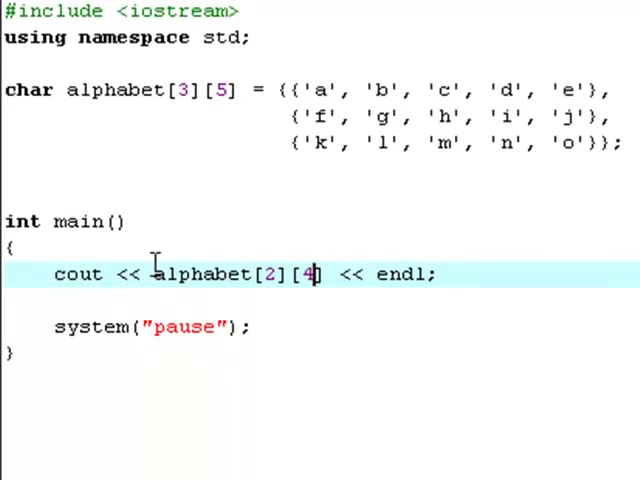
Step: Select the column index in the cout line to change it to 4
double_click(200, 276)
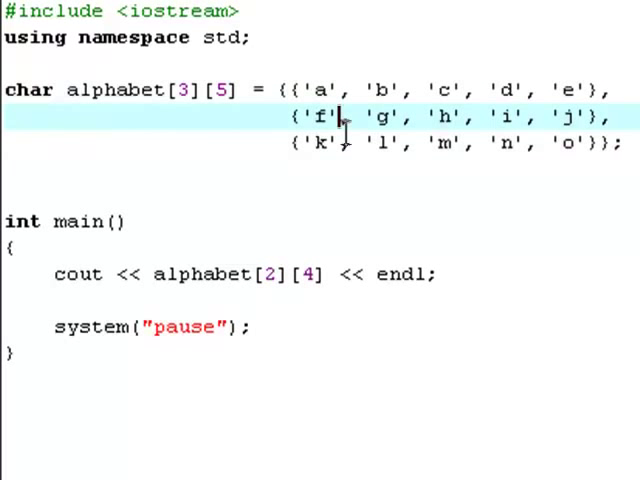
left_click(372, 144)
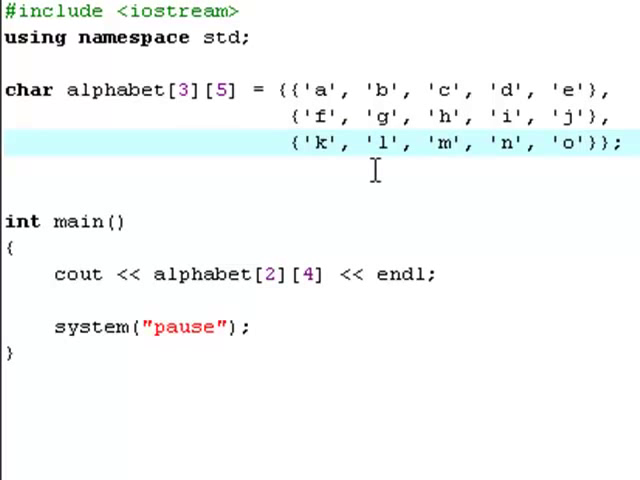
mouse_move(378, 156)
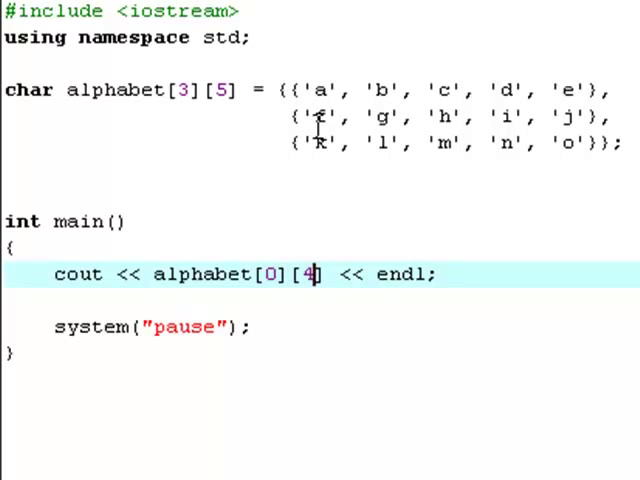
Step: Change the printed element's indices, ending with alphabet[1][2]
type("0")
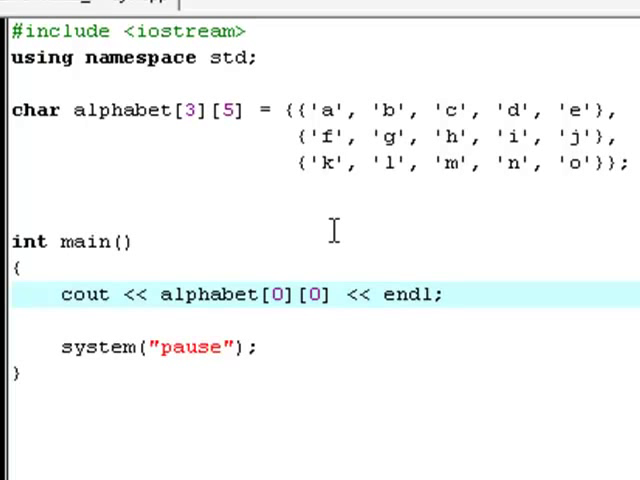
type("1")
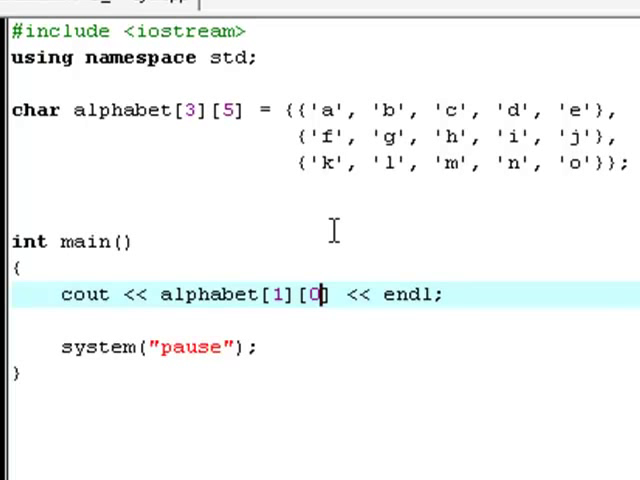
type("2")
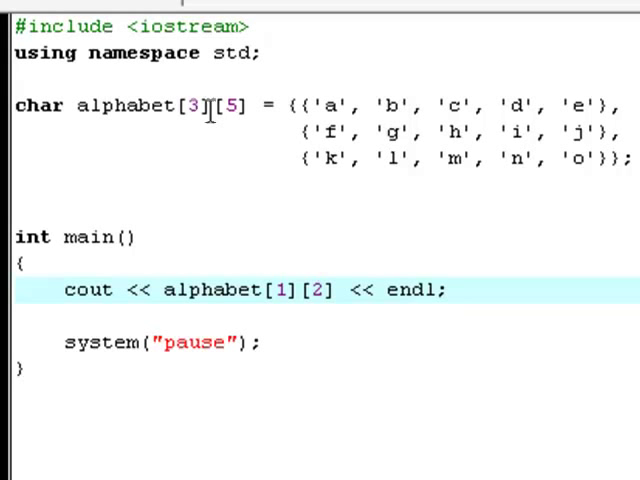
double_click(194, 104)
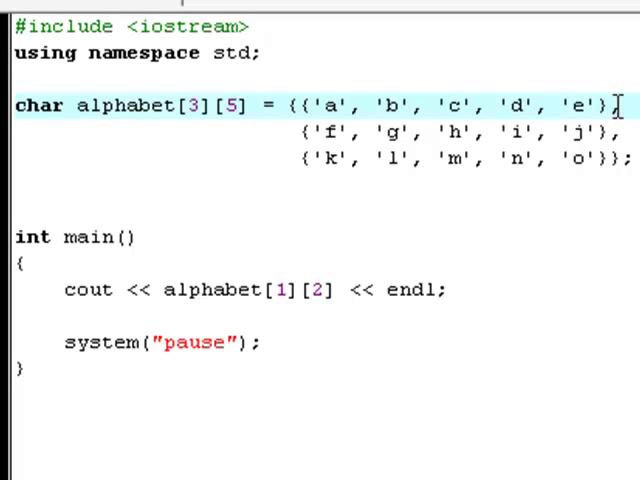
left_click_drag(616, 104, 324, 104)
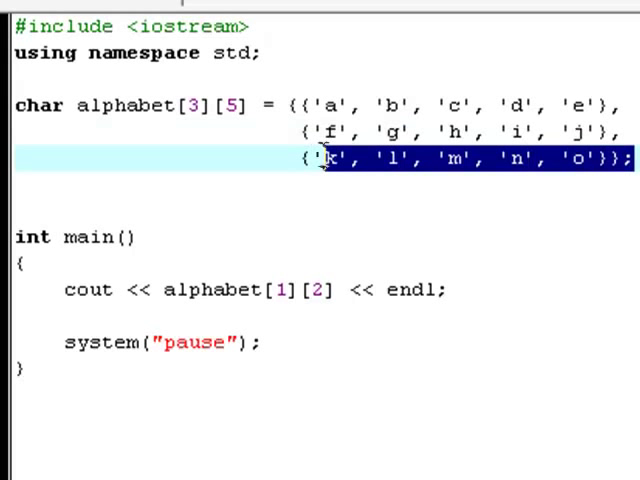
mouse_move(320, 170)
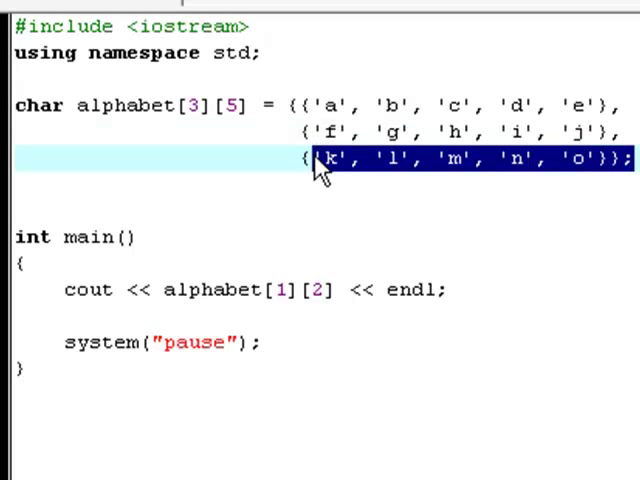
mouse_move(536, 176)
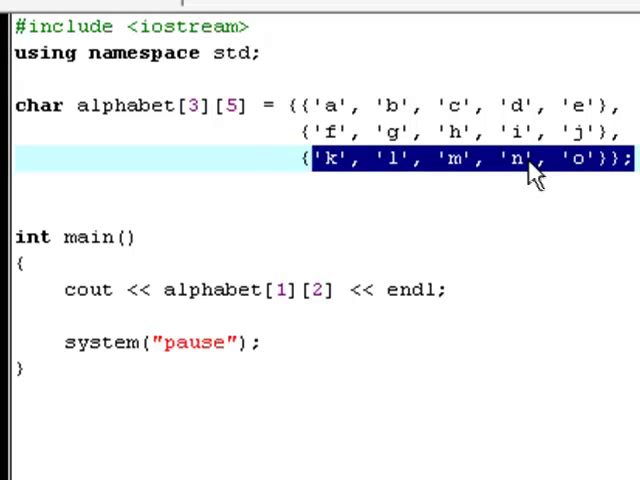
mouse_move(596, 160)
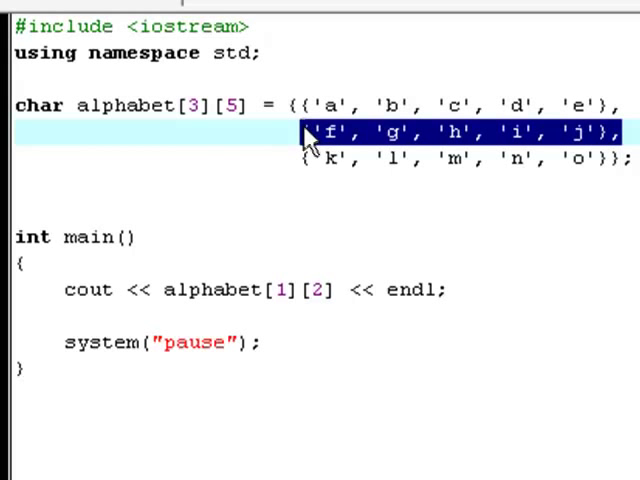
mouse_move(344, 280)
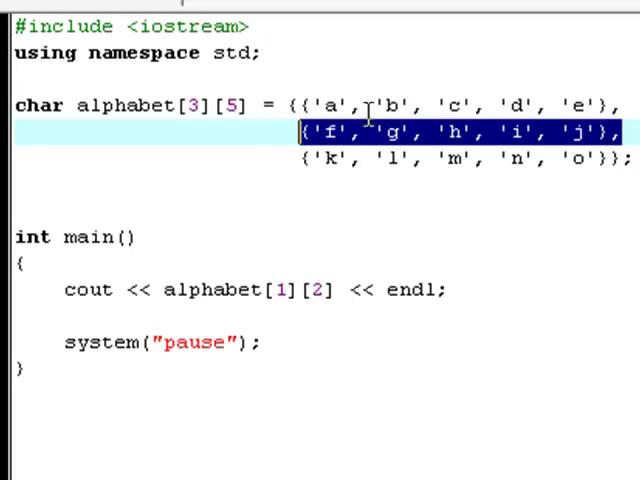
left_click(398, 132)
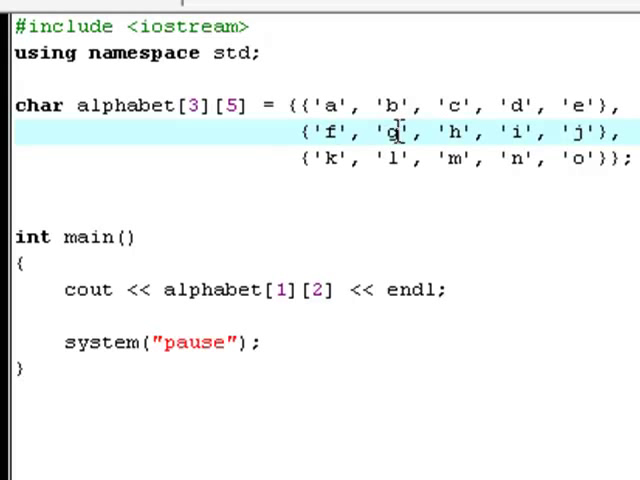